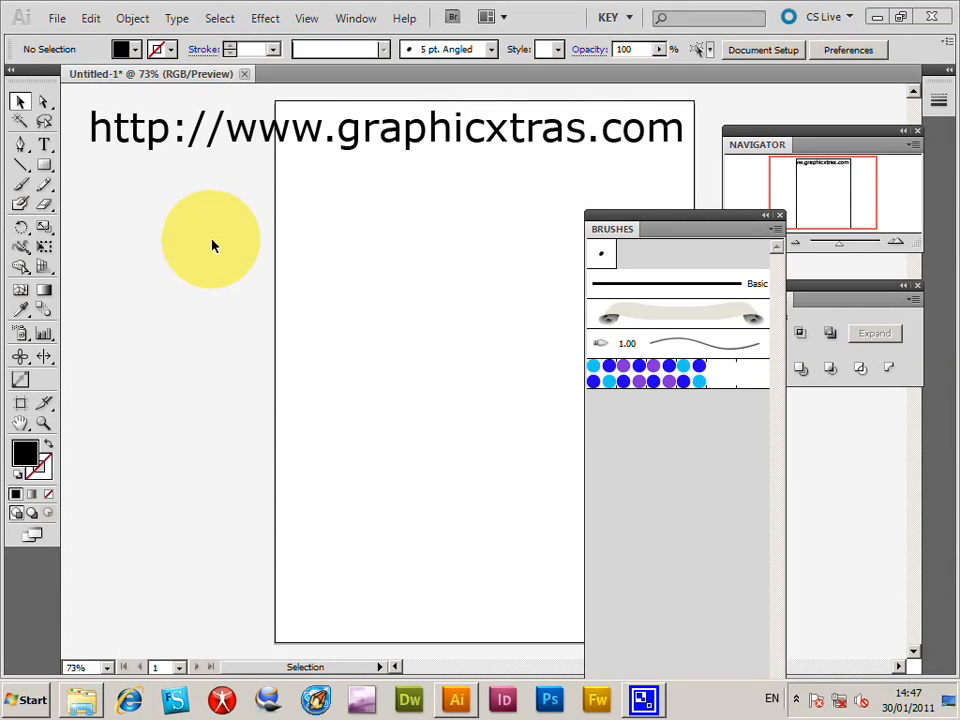
- Choose to load a brush library from disk via the Brushes panel menu
left_click_drag(210, 240, 236, 228)
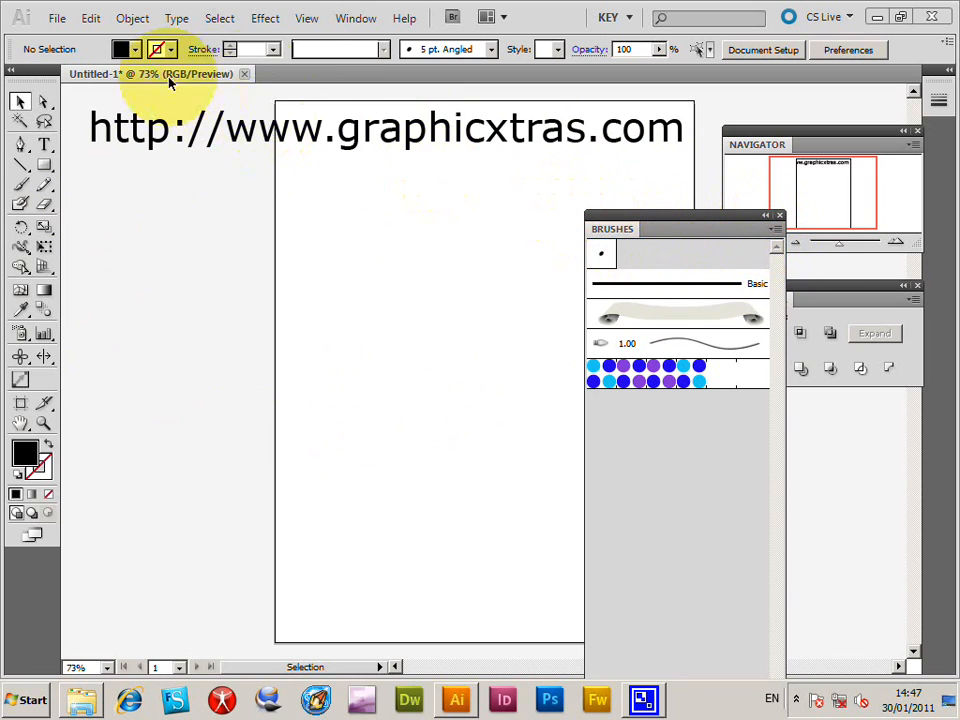
left_click(356, 18)
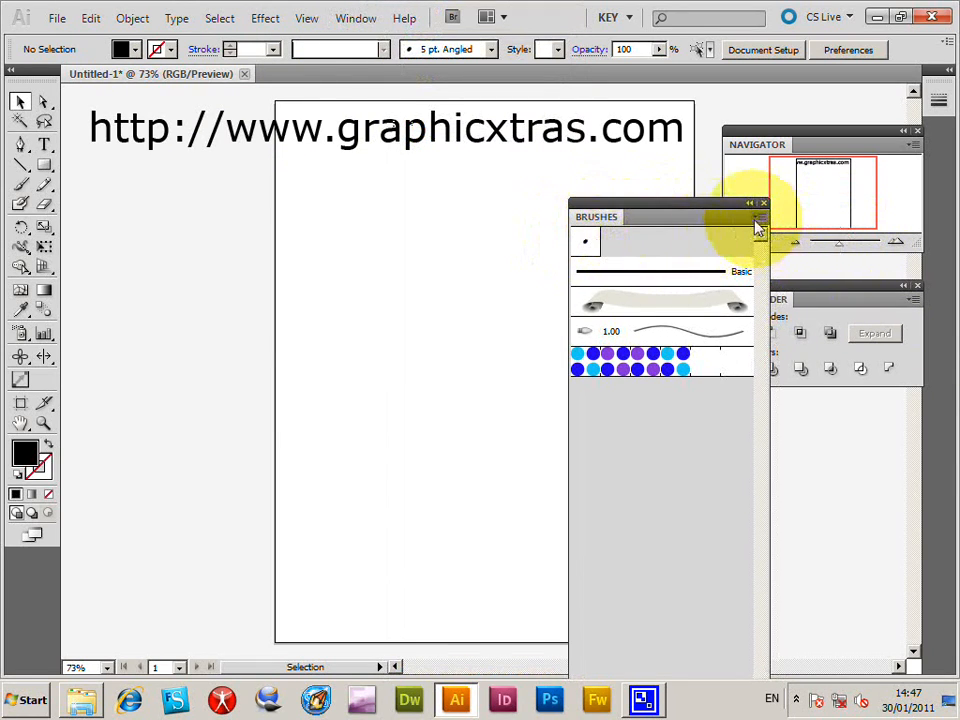
left_click(758, 218)
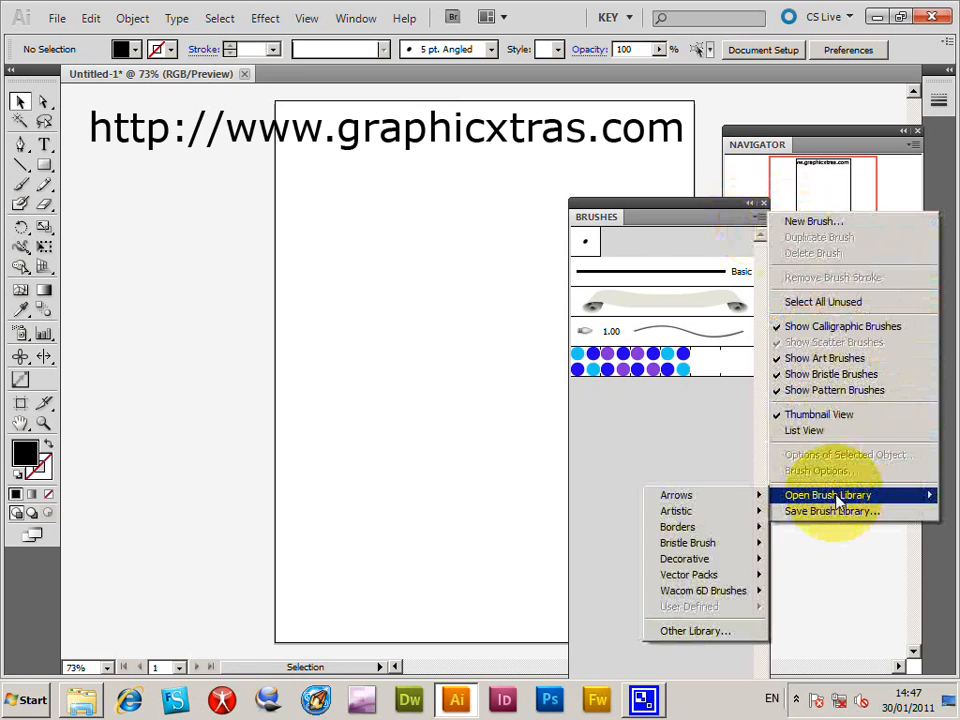
mouse_move(696, 632)
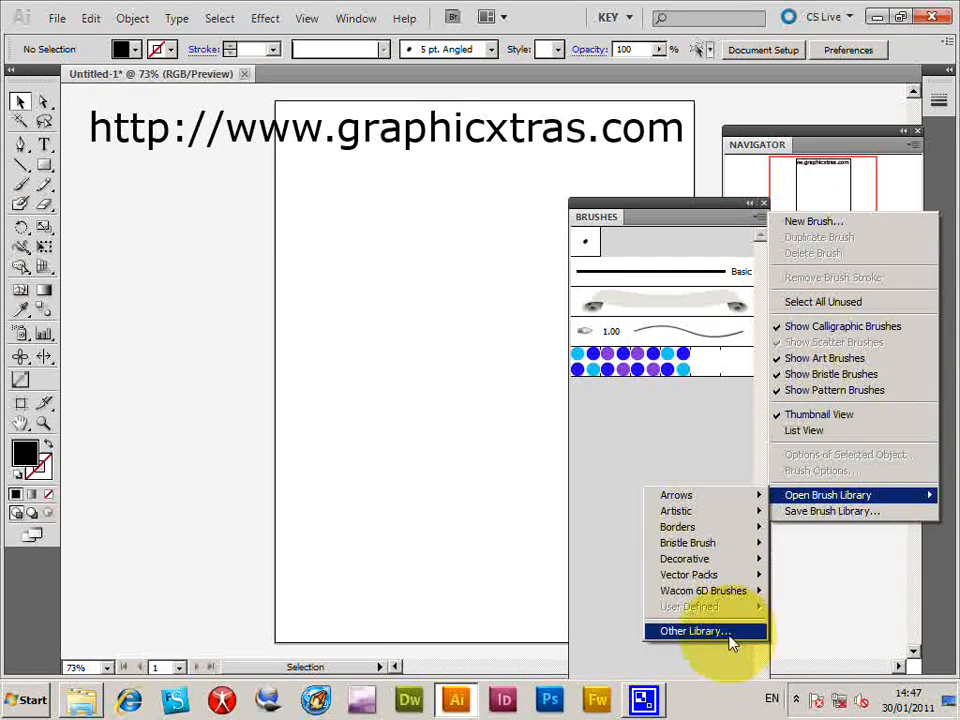
left_click(692, 632)
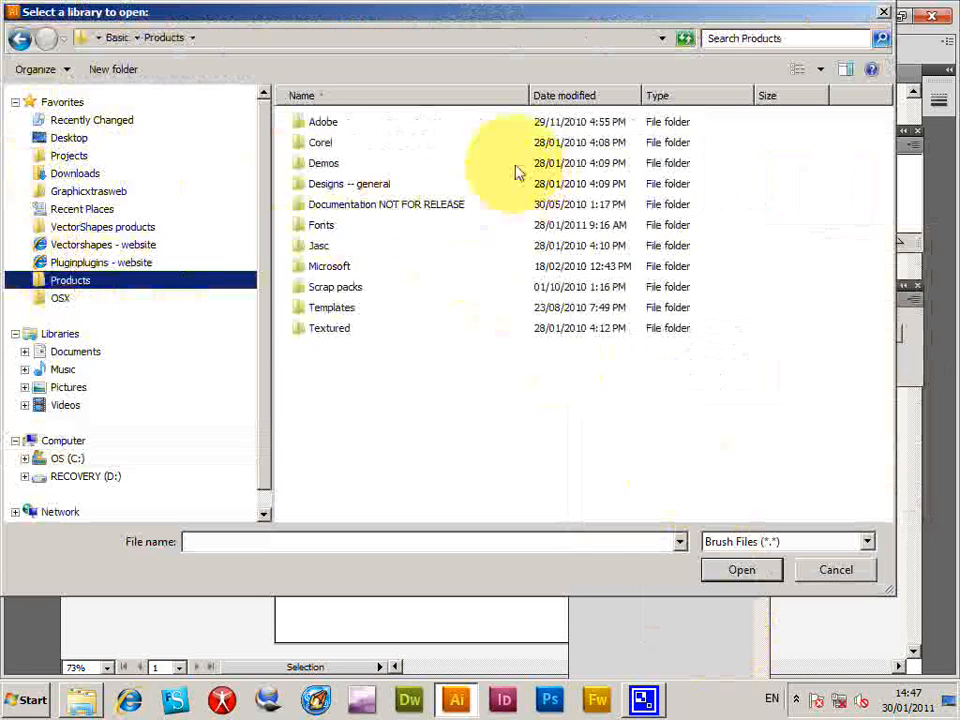
- Browse to the Toothed (GX136) brushes pack and select GX29_Toothed_002.ai
double_click(324, 122)
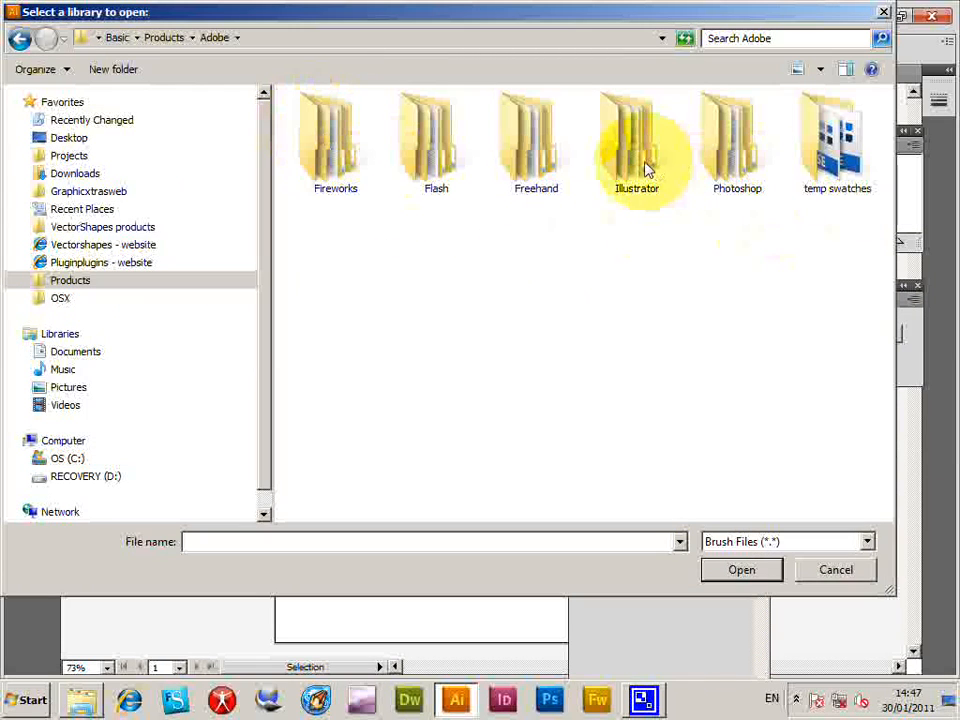
double_click(636, 140)
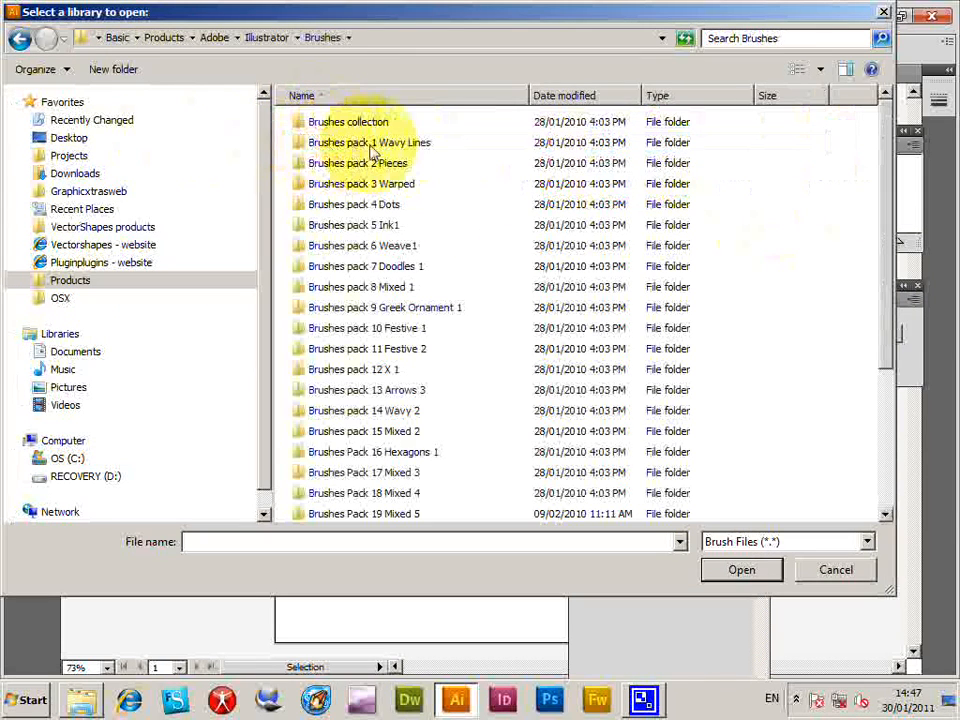
scroll("down", 3)
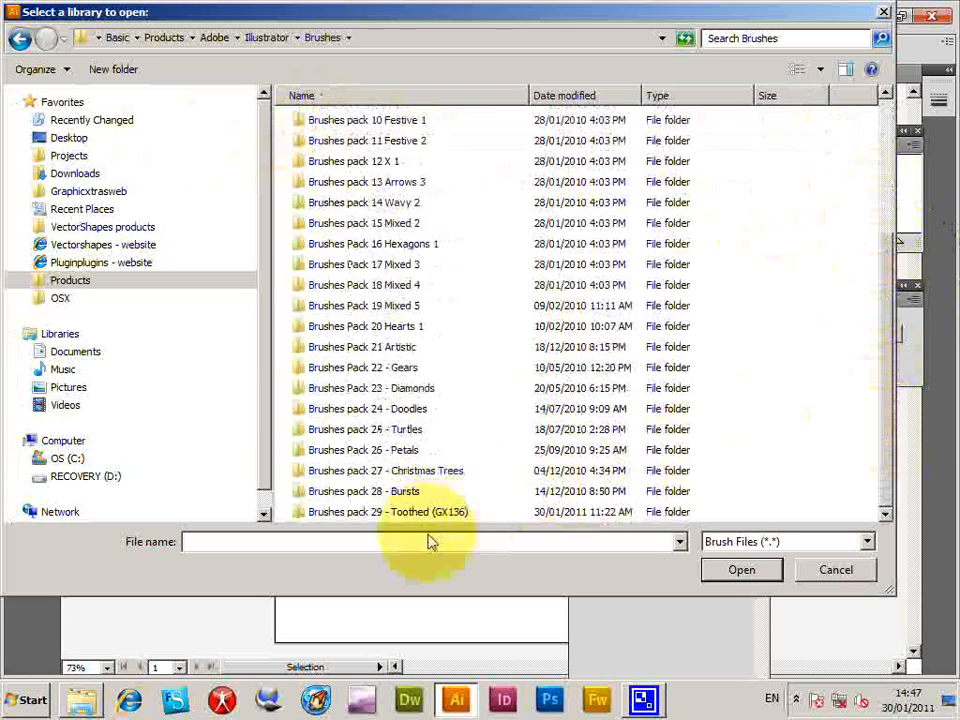
double_click(388, 512)
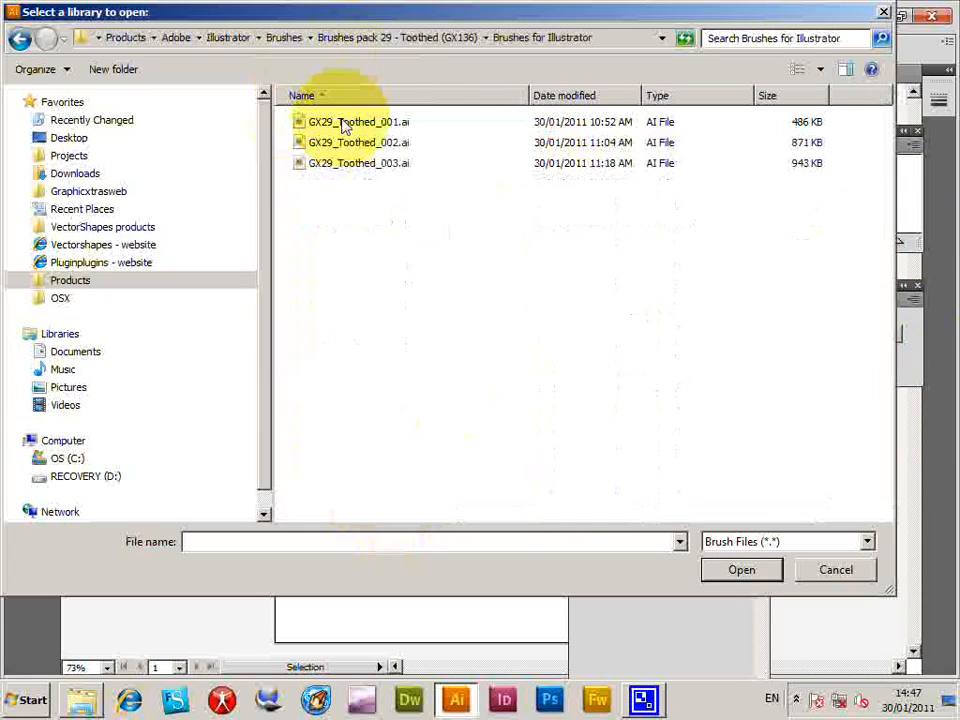
left_click(358, 142)
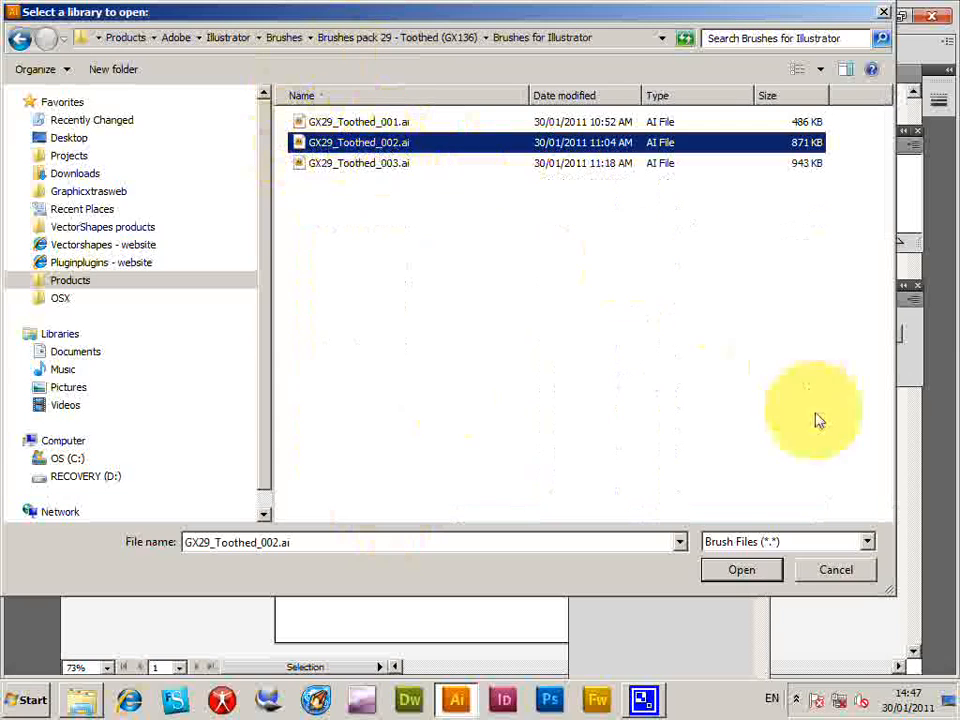
mouse_move(742, 568)
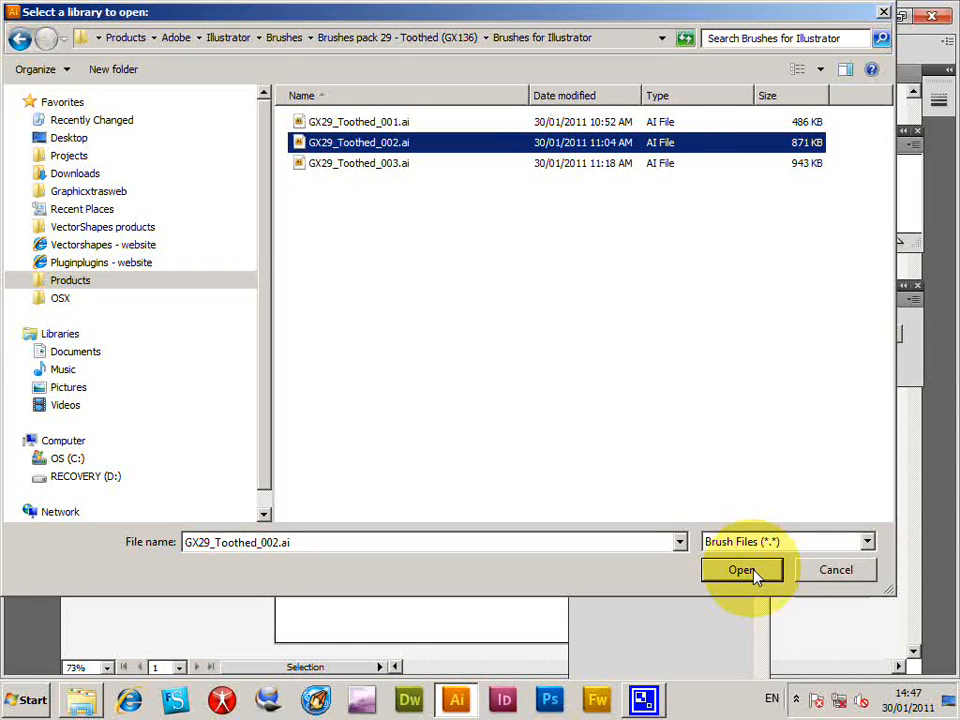
- Load the GX29_Toothed_002 brush library into Illustrator
left_click(742, 570)
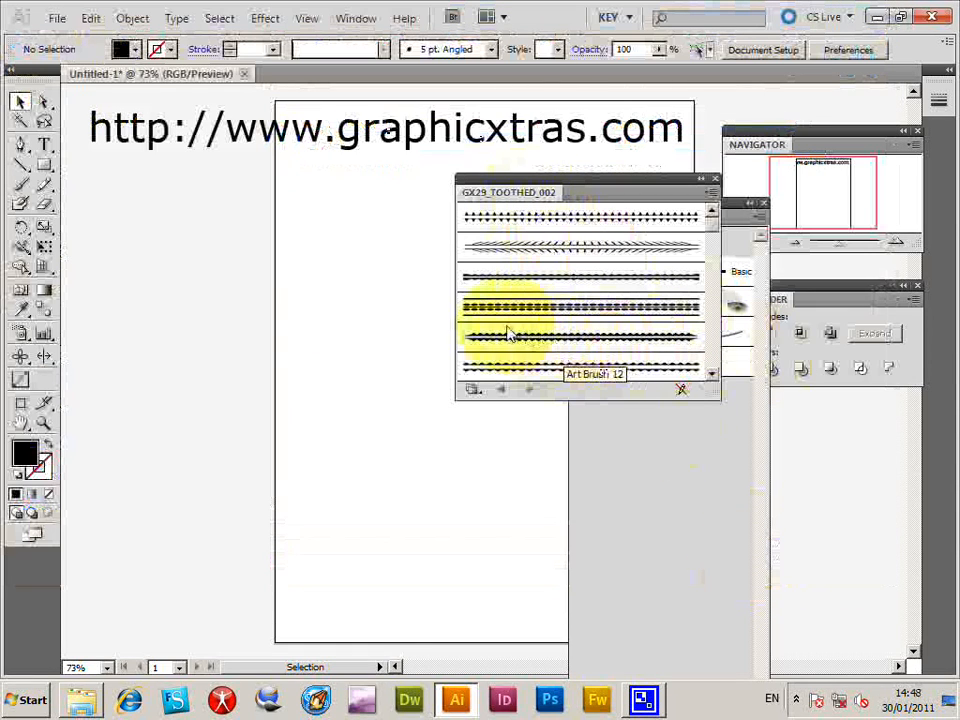
mouse_move(518, 312)
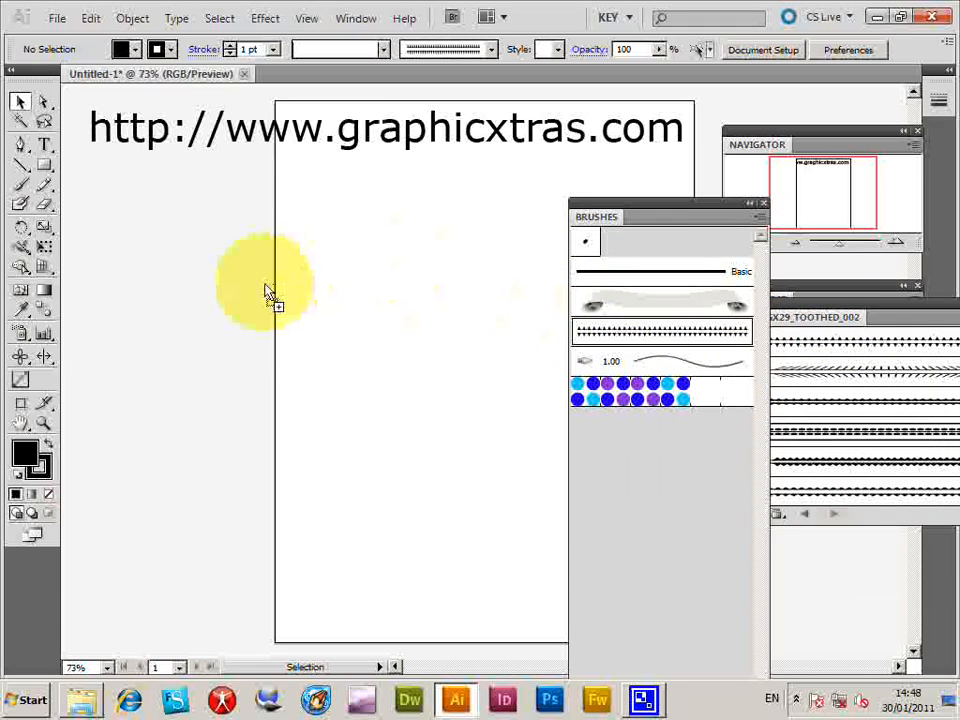
- Place the toothed brush artwork on the page and start defining a new brush from it
left_click_drag(264, 280, 350, 330)
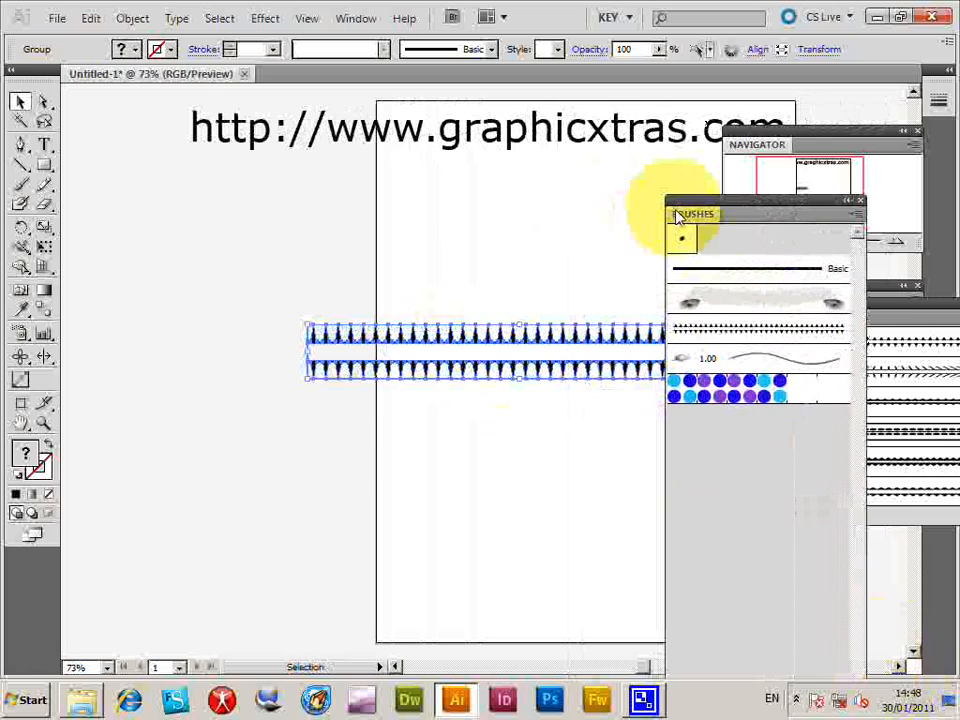
left_click(90, 18)
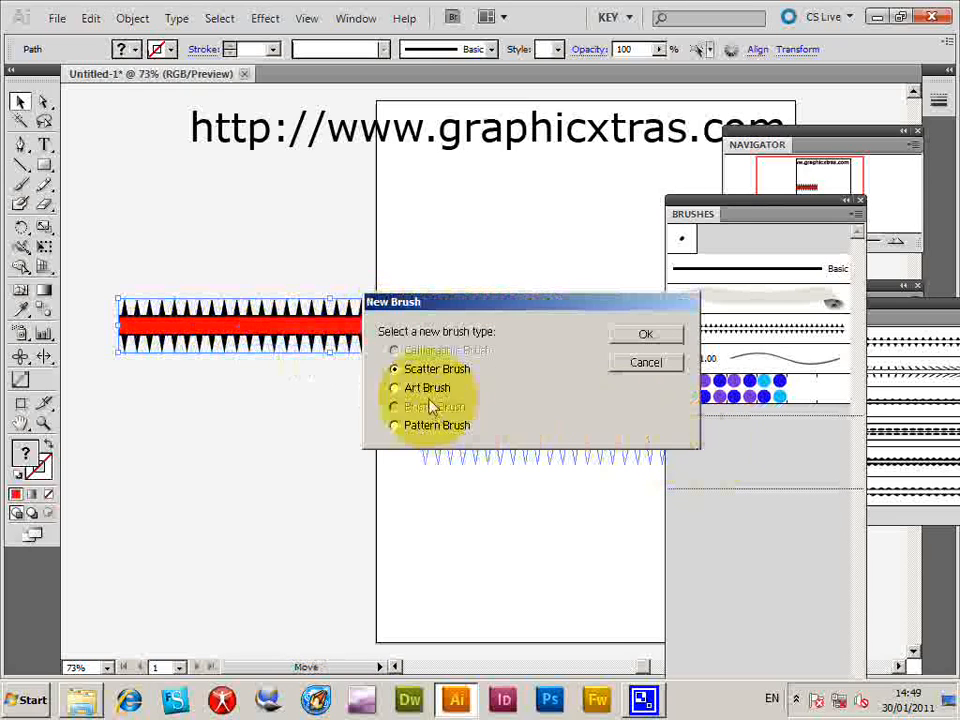
- Choose Art Brush as the new brush type and confirm
left_click(394, 388)
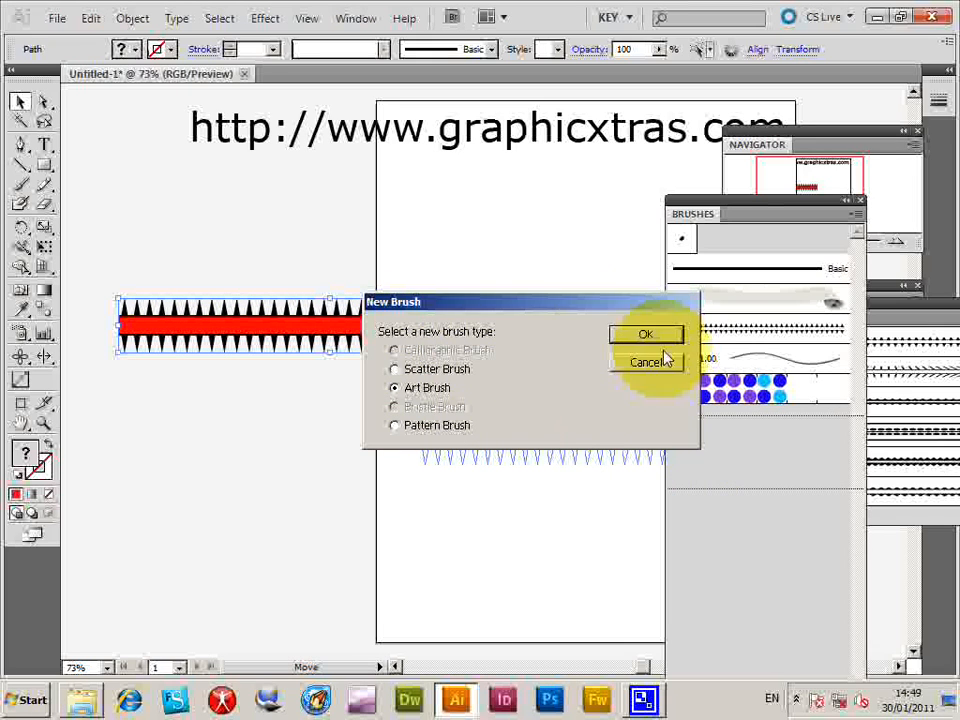
mouse_move(462, 408)
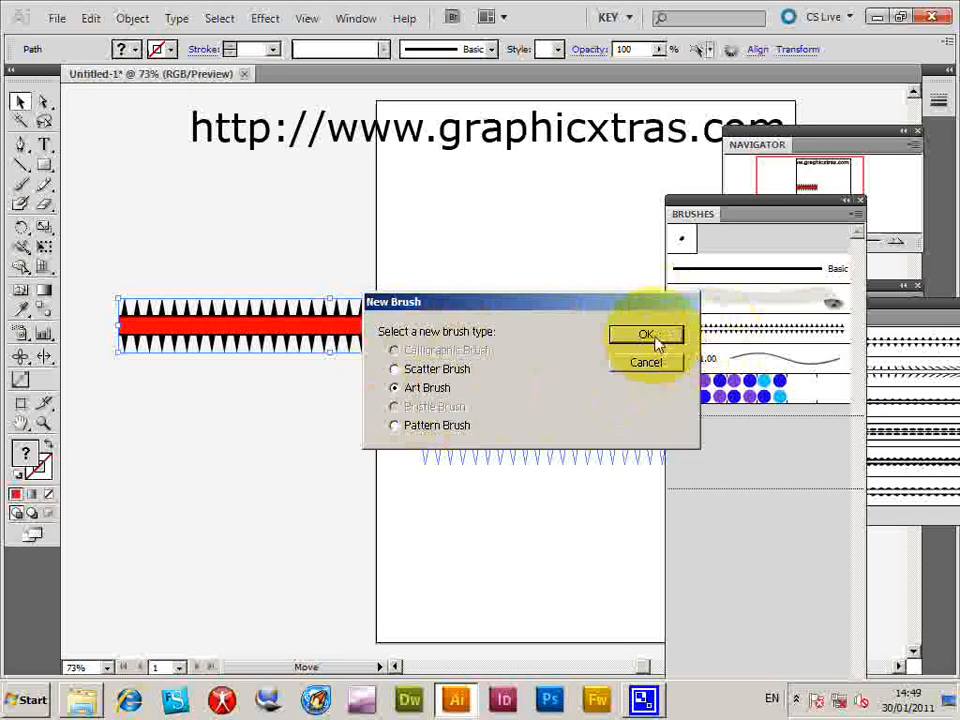
left_click(646, 334)
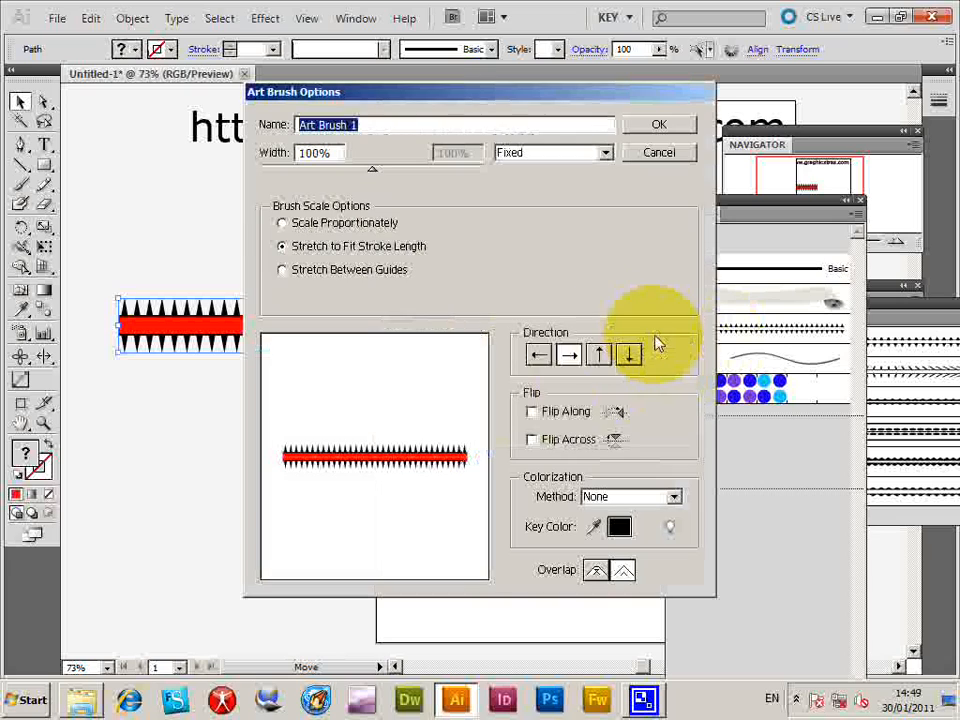
mouse_move(612, 288)
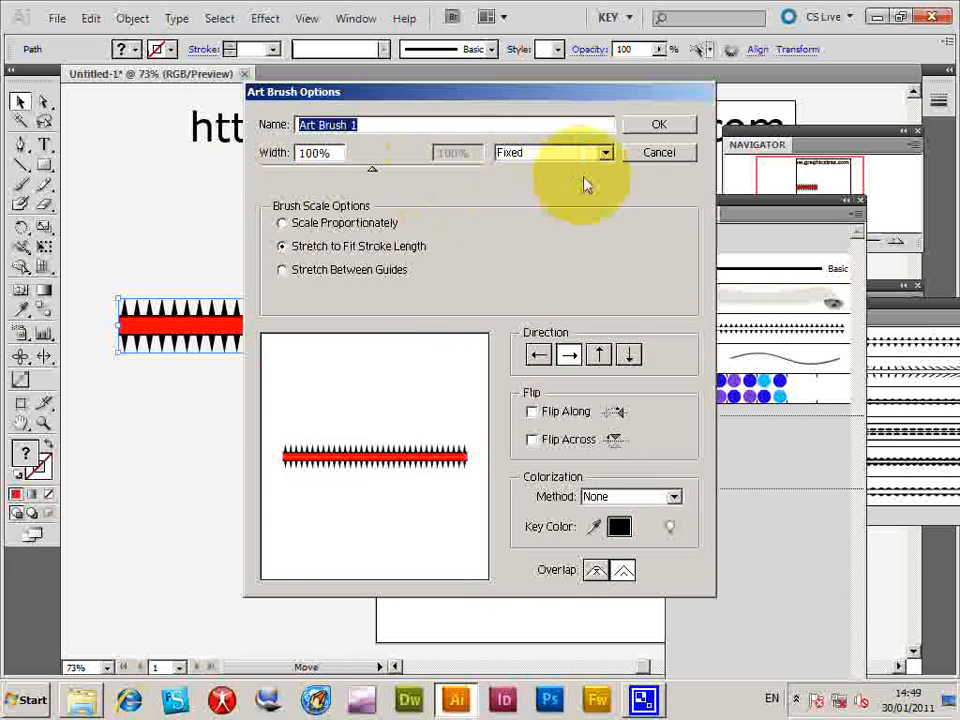
- Keep width fixed, set stroke direction, choose Tints colorization, and confirm the art brush
left_click(552, 152)
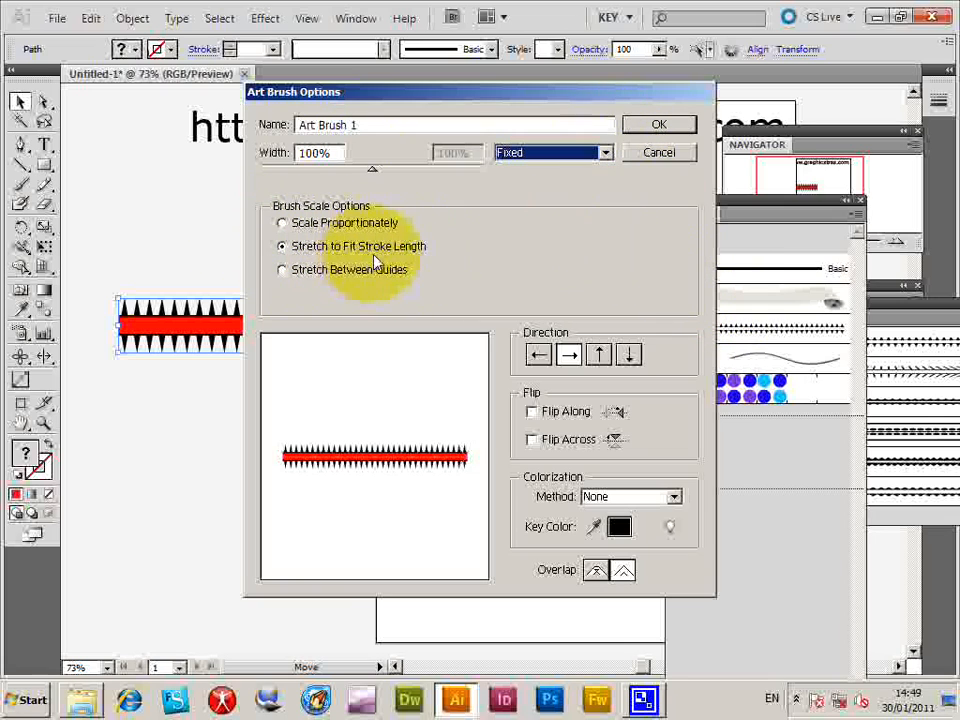
mouse_move(668, 364)
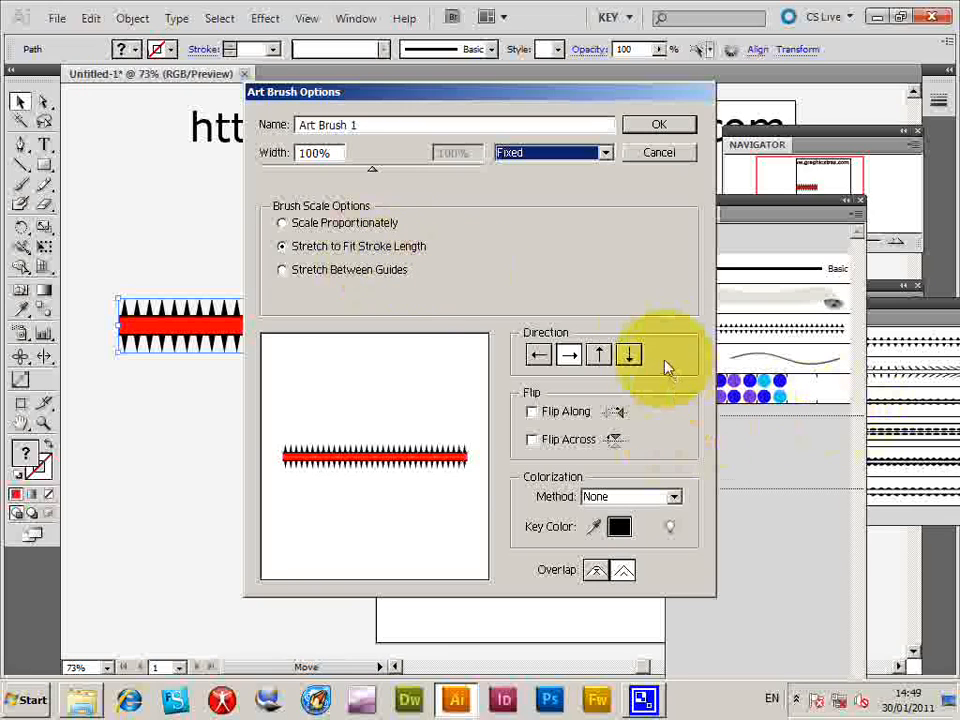
left_click(538, 356)
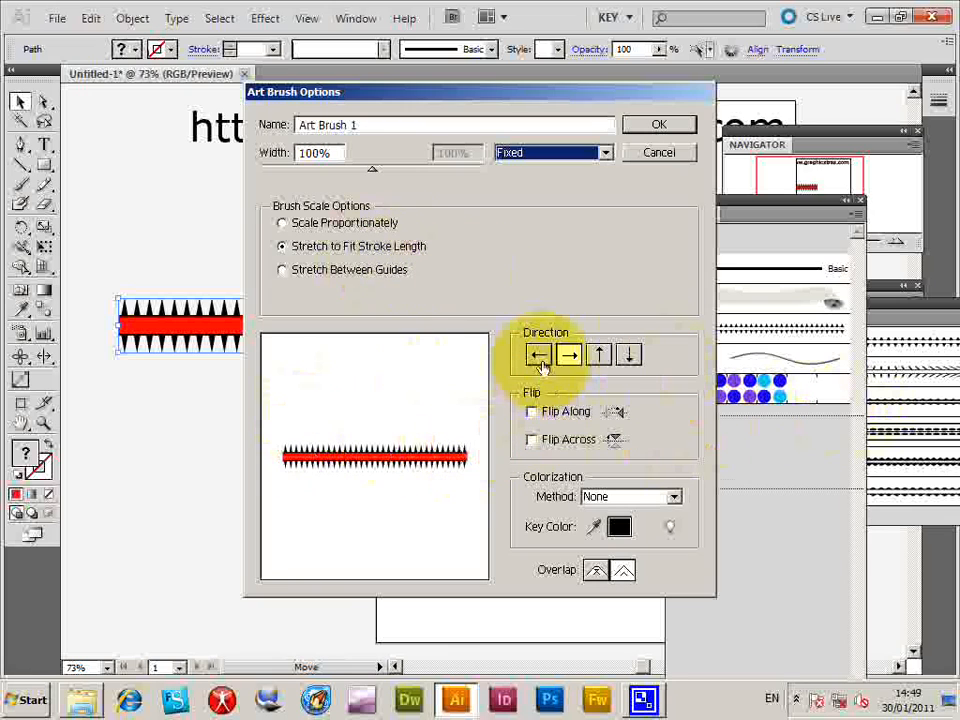
left_click(600, 354)
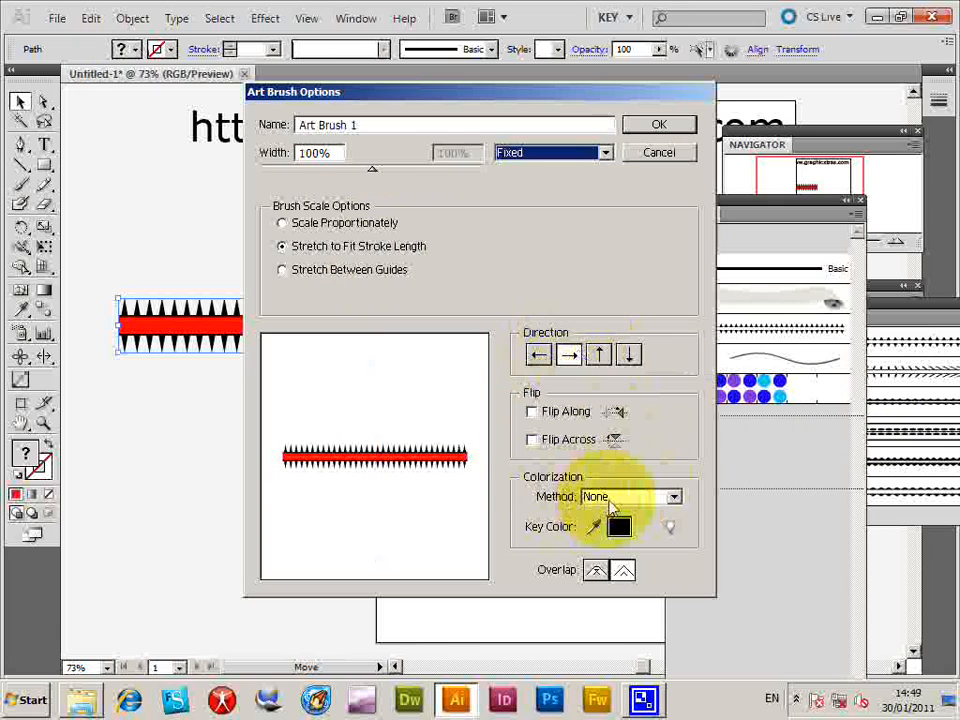
left_click(672, 496)
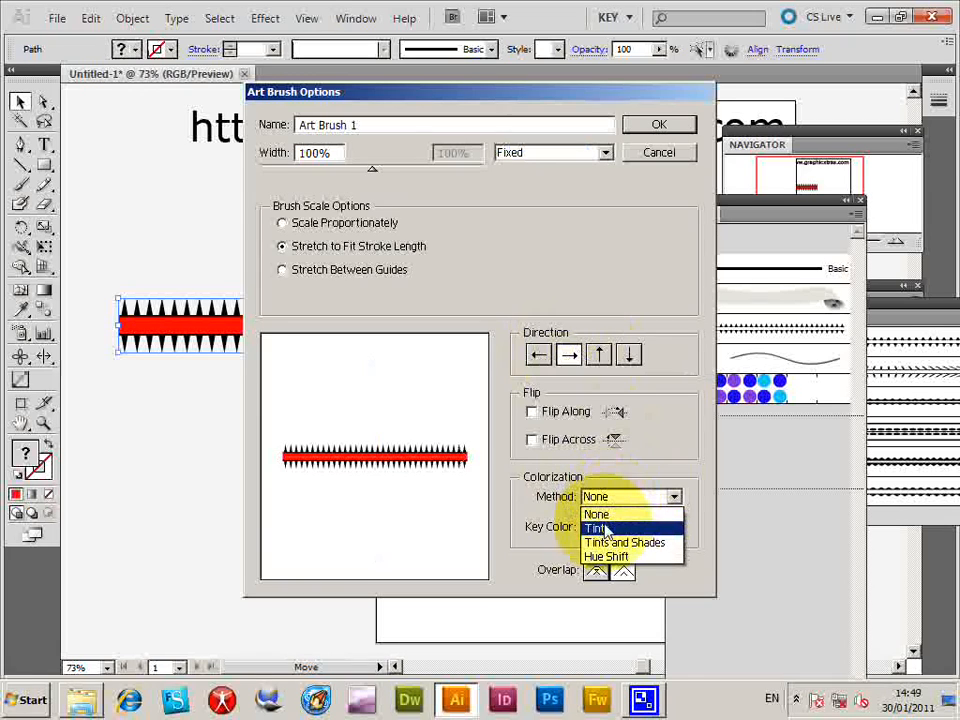
left_click(598, 528)
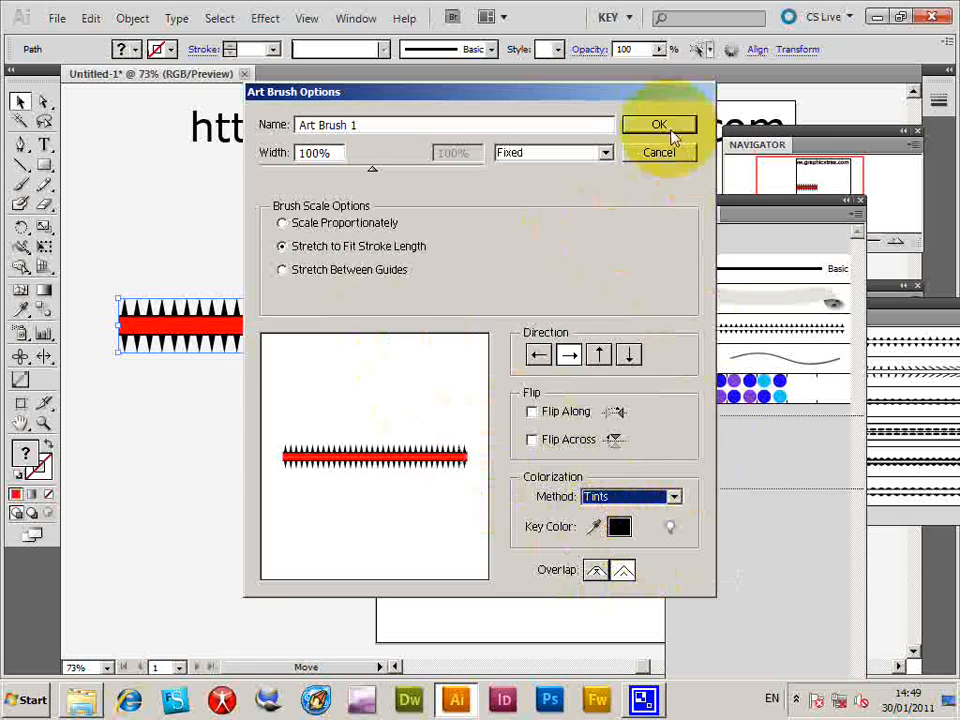
left_click(660, 124)
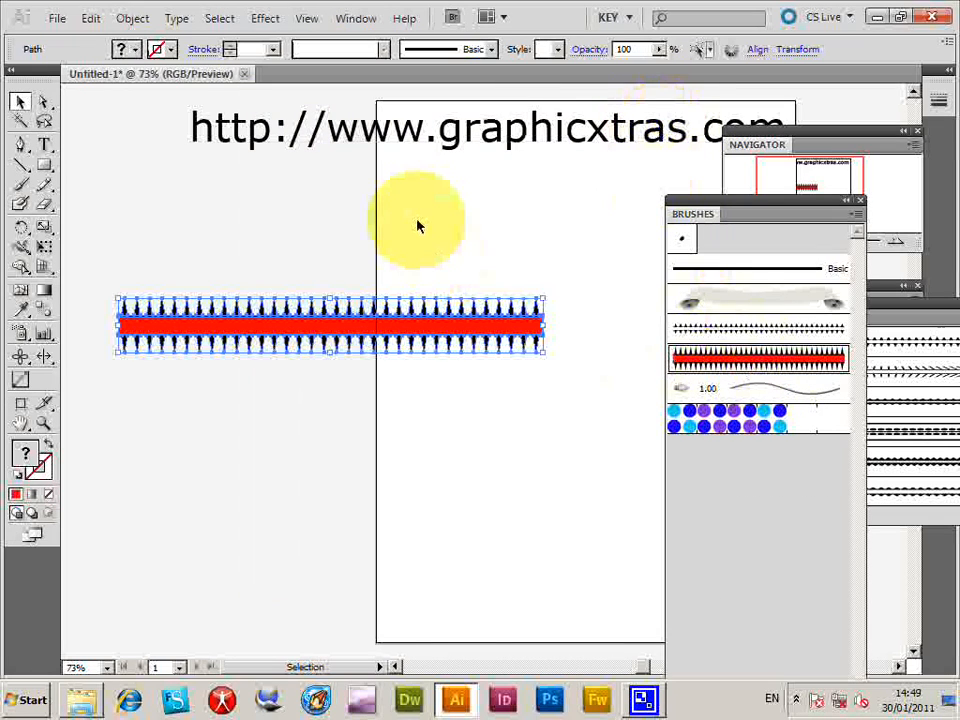
- Deselect the toothed strip and switch to the Ellipse tool for the red circle
left_click(758, 360)
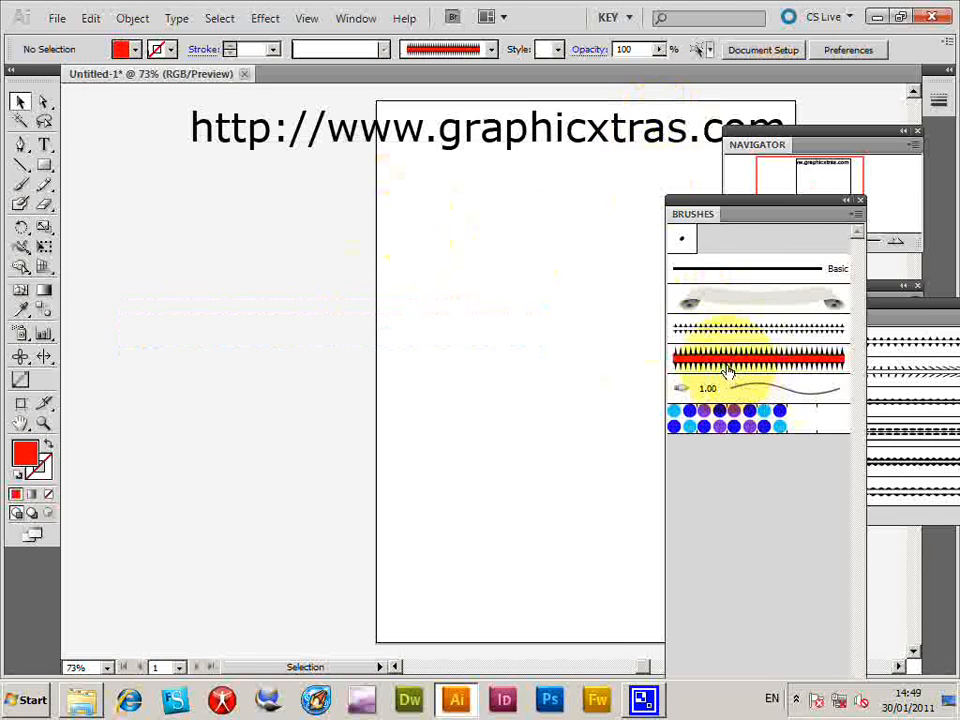
left_click(20, 168)
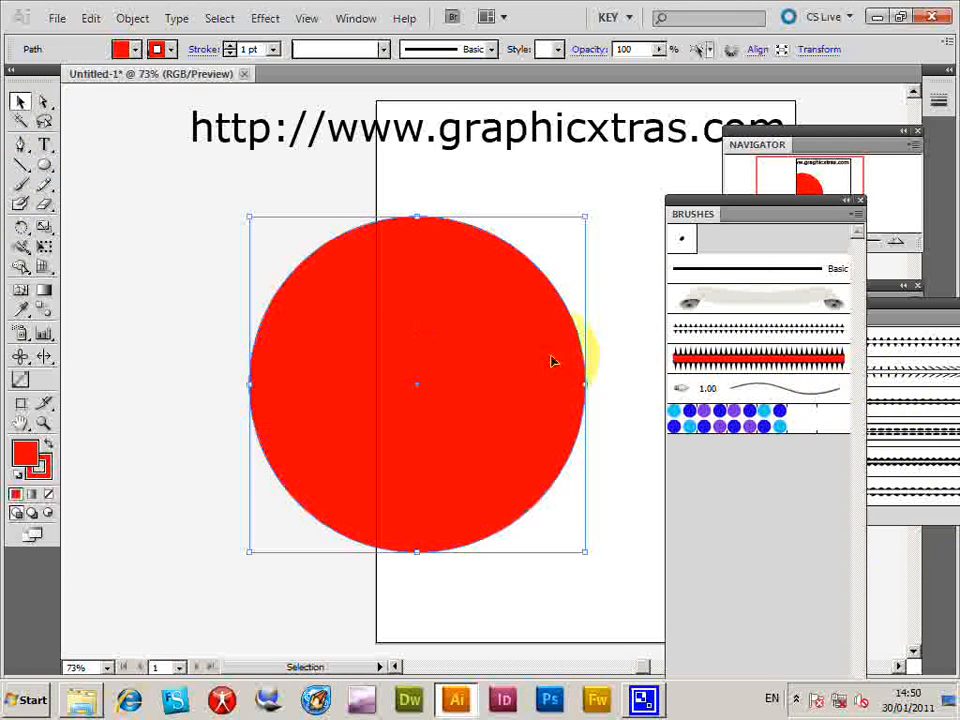
- Stroke the red circle with the toothed art brush in blue at a heavier weight
left_click(758, 358)
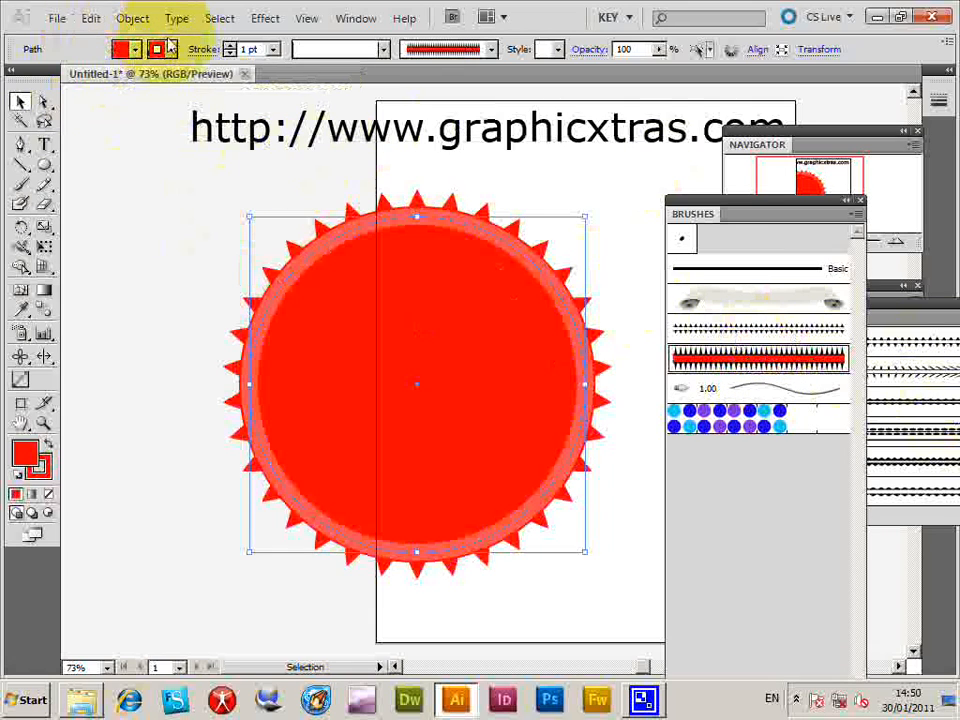
left_click(126, 48)
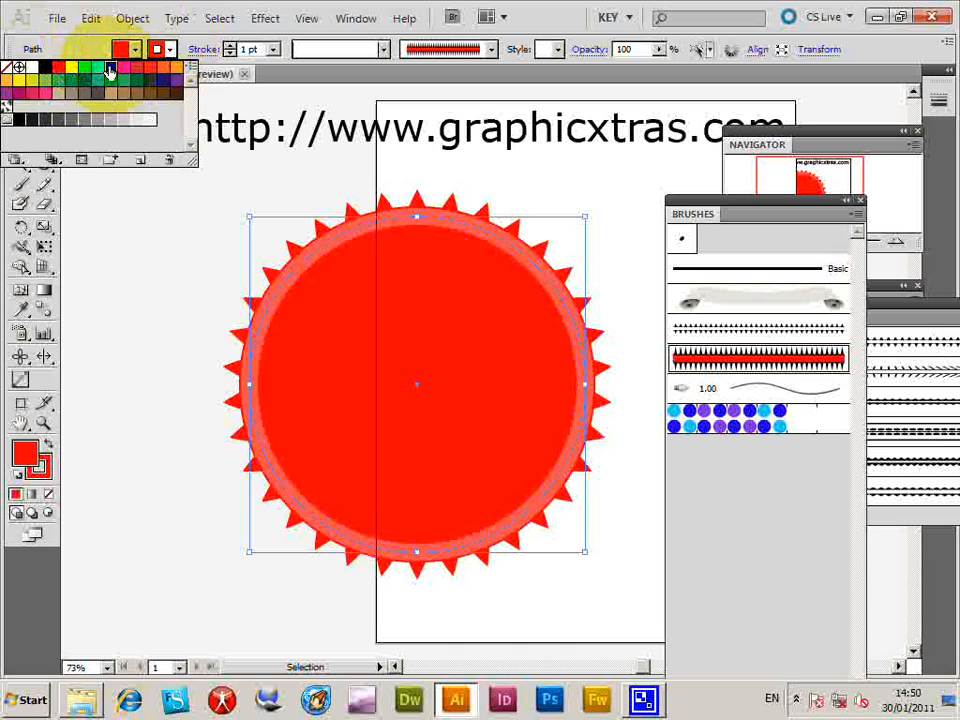
left_click(110, 68)
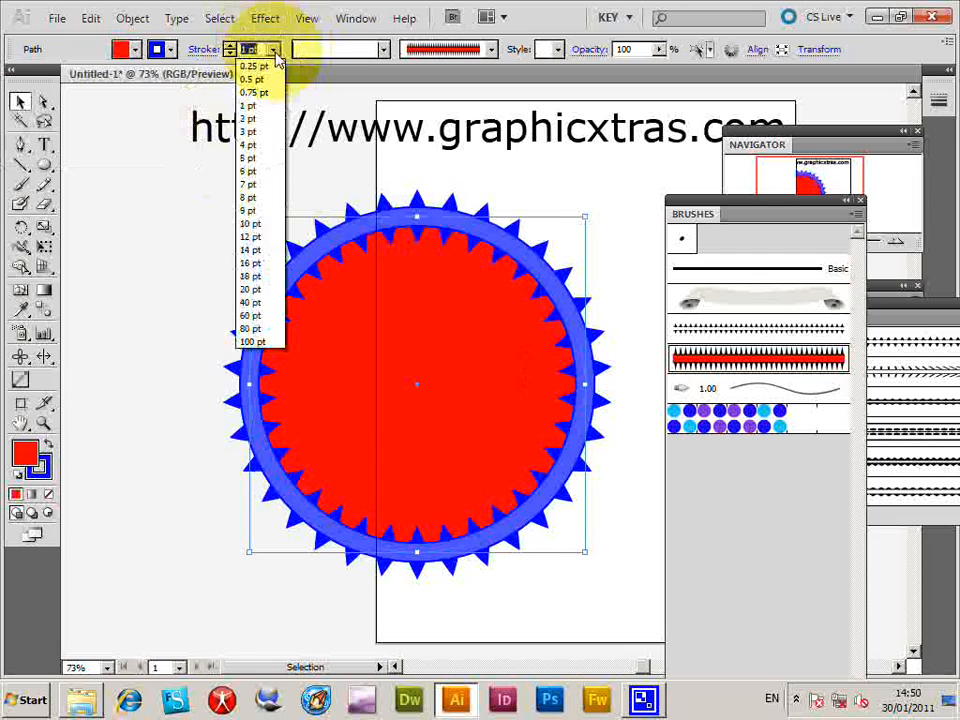
left_click(248, 118)
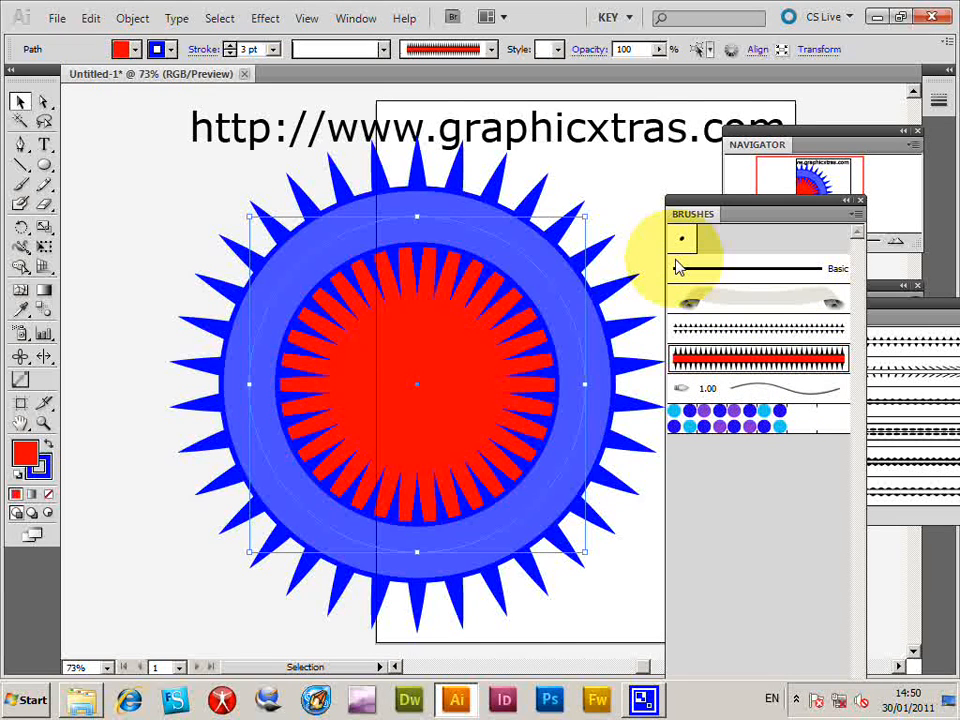
mouse_move(344, 232)
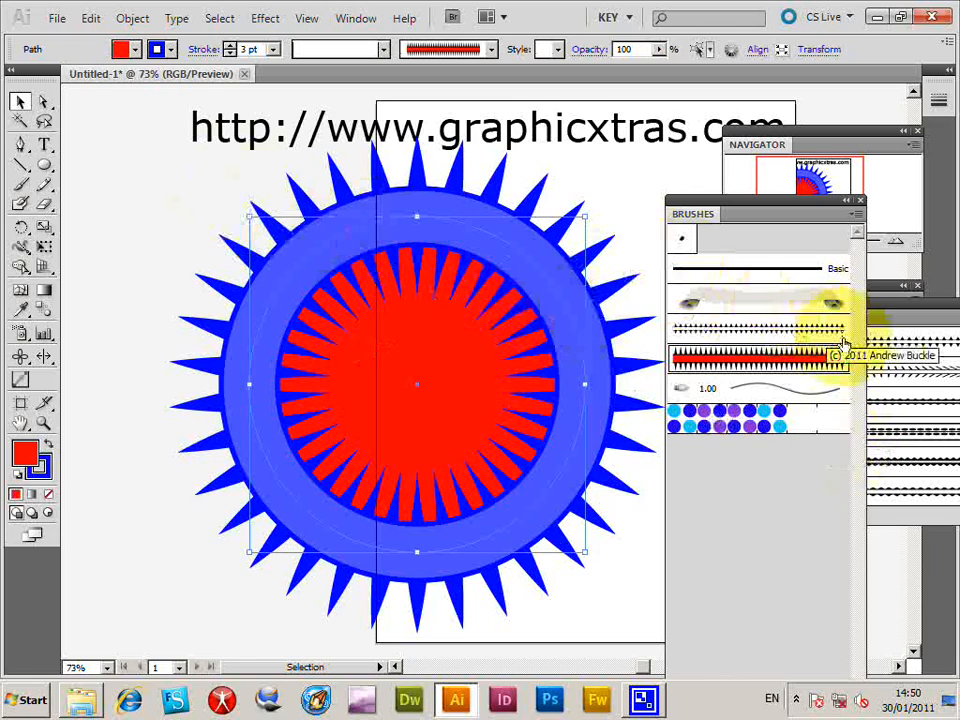
- Expand the brushed circle's appearance into a group of editable shapes
left_click(132, 18)
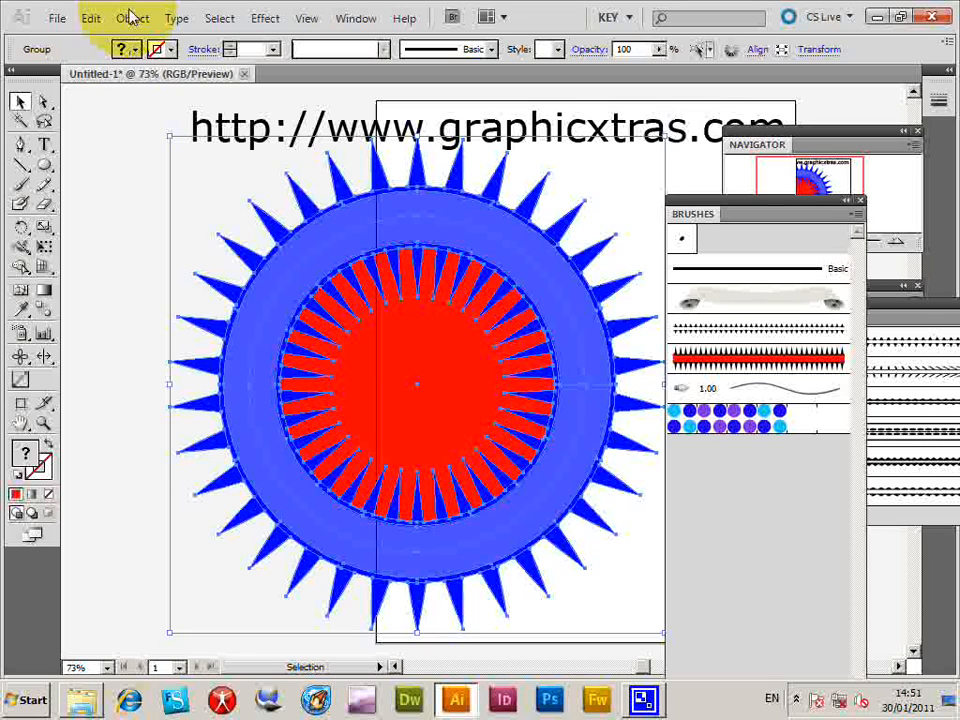
mouse_move(456, 16)
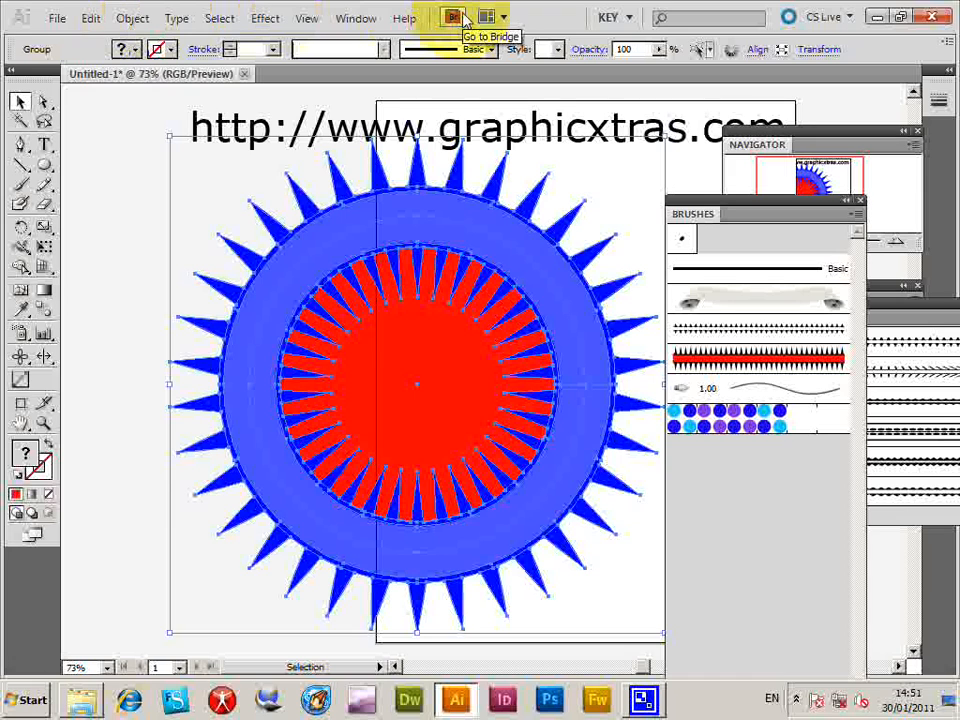